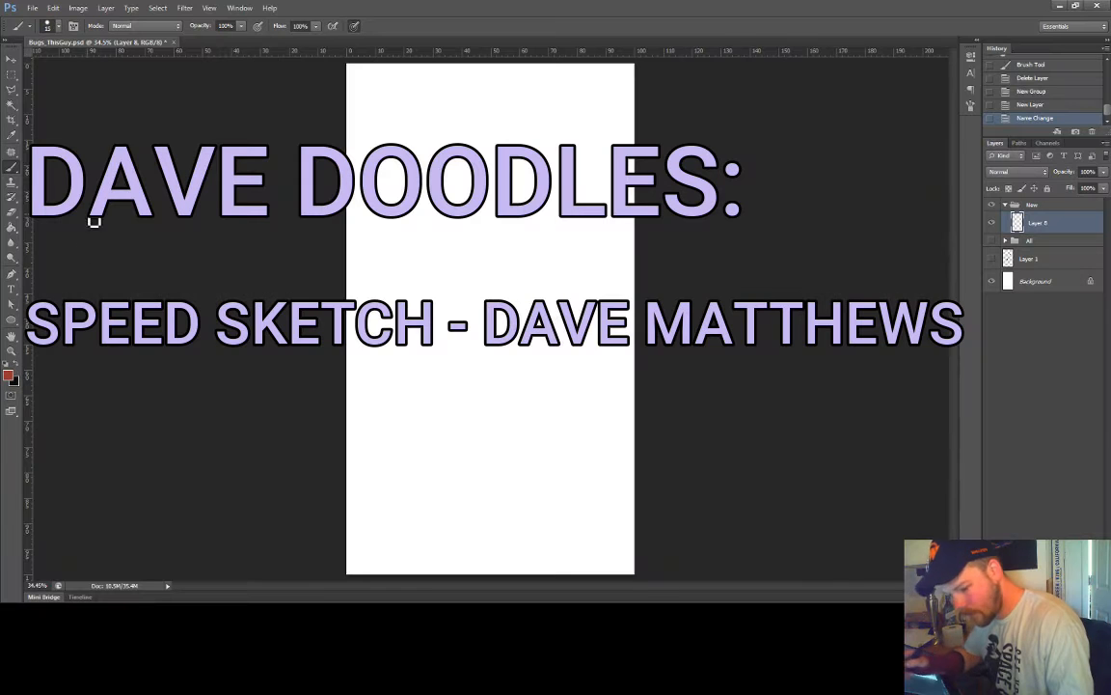
pyautogui.moveTo(108, 145)
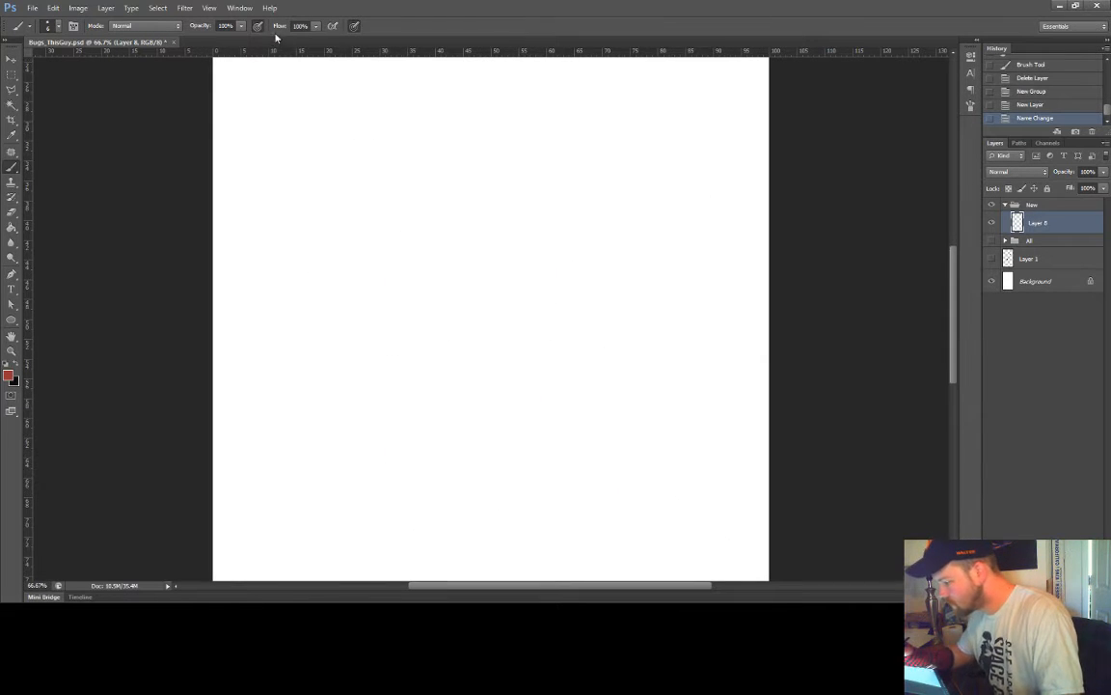
pyautogui.moveTo(531, 193)
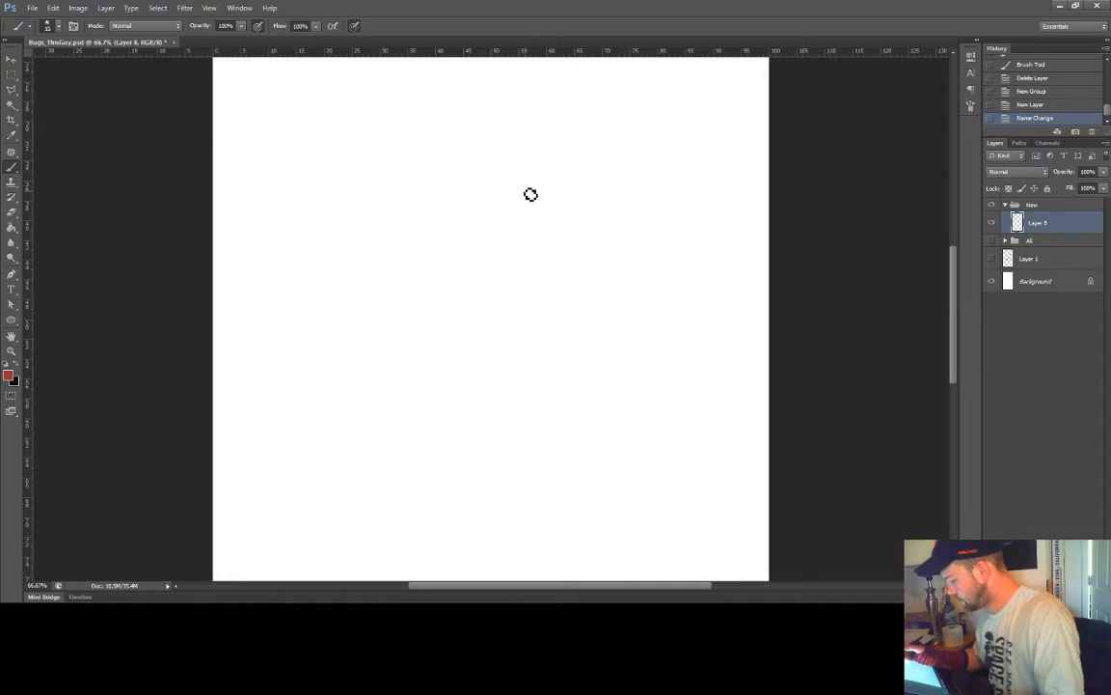
pyautogui.moveTo(436, 143)
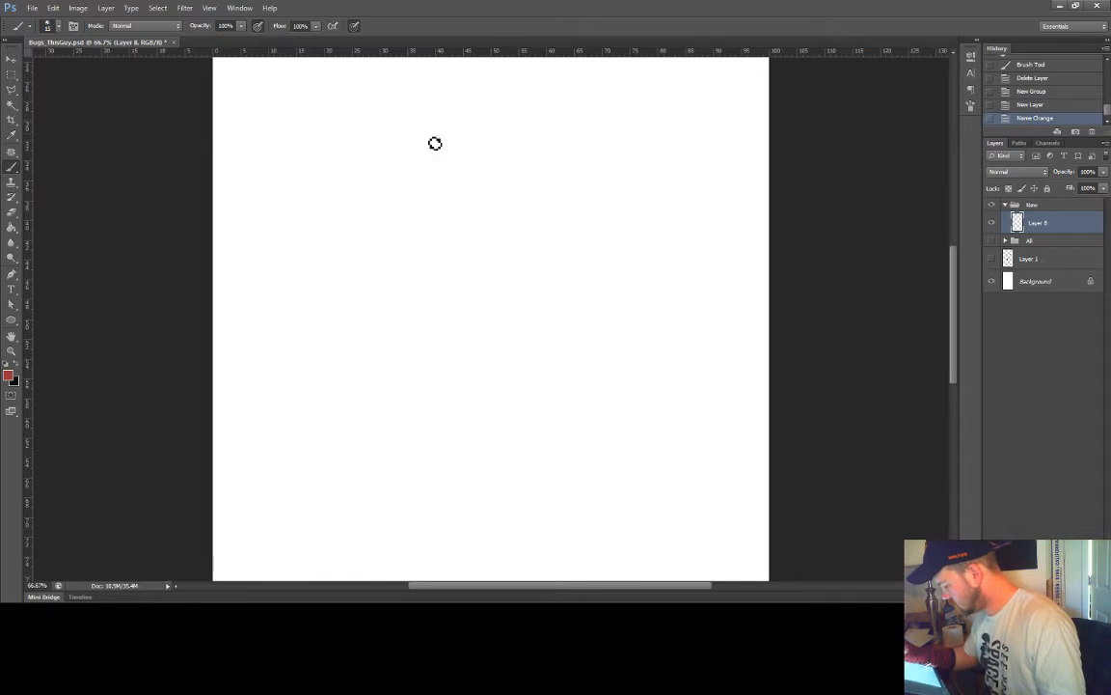
# Step: Sketch the round head outline with the ears and jawline below it
pyautogui.moveTo(436, 143); pyautogui.dragTo(591, 197)
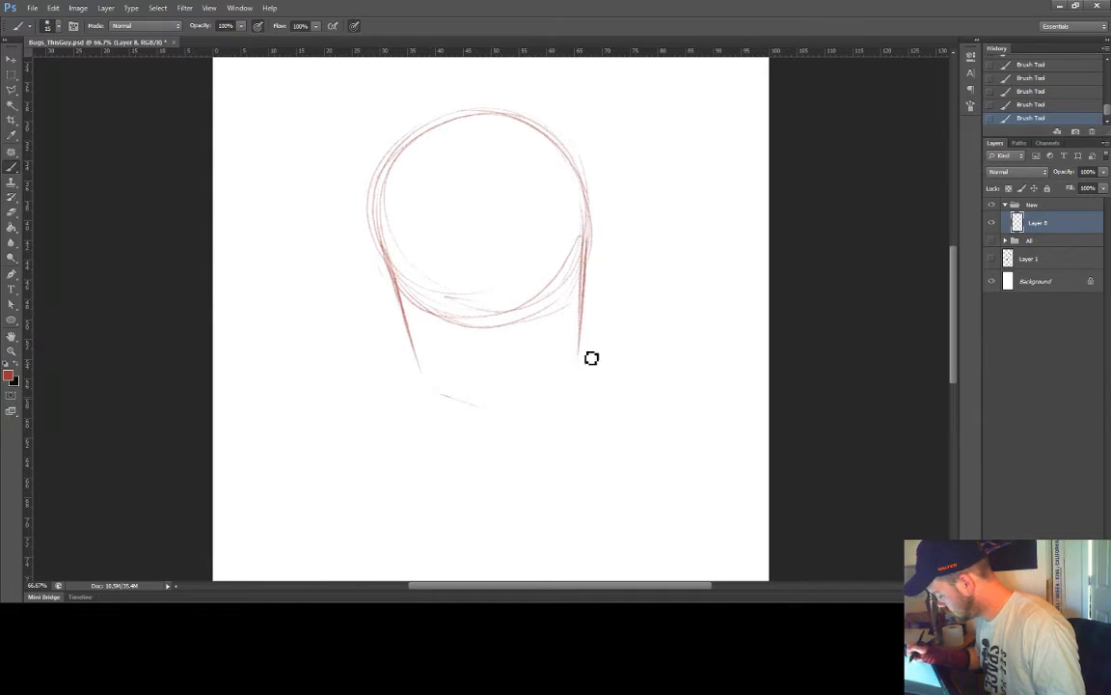
pyautogui.moveTo(592, 357); pyautogui.dragTo(380, 239)
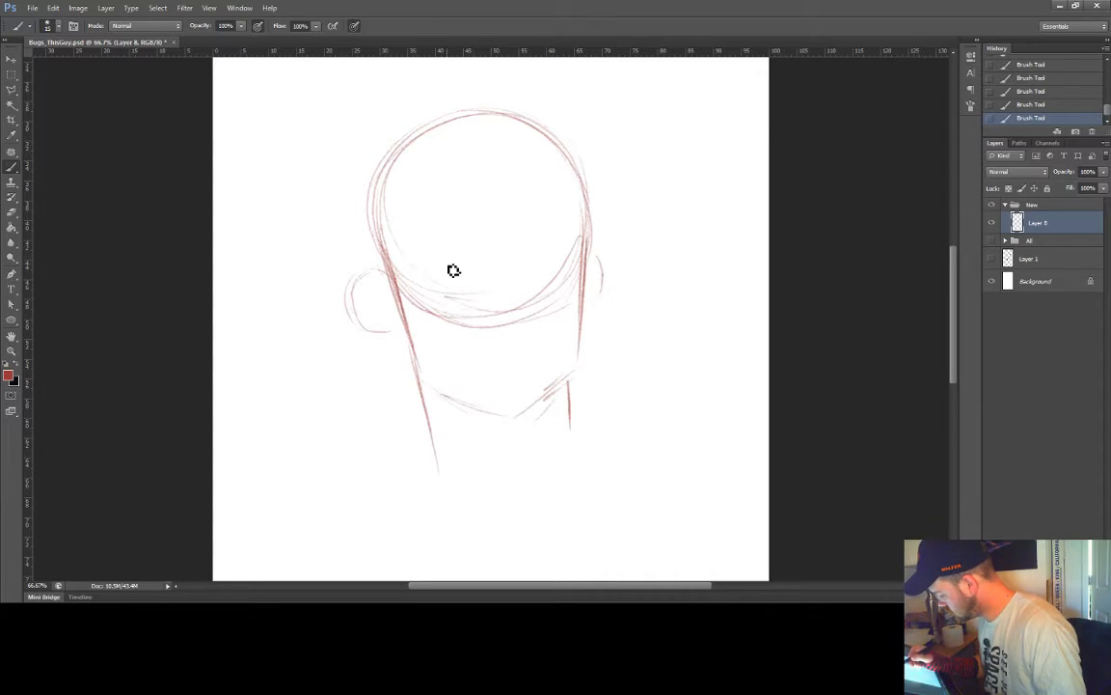
# Step: Add the horizontal face guide, centre line and rough brow and mouth marks
pyautogui.moveTo(454, 270); pyautogui.dragTo(598, 247)
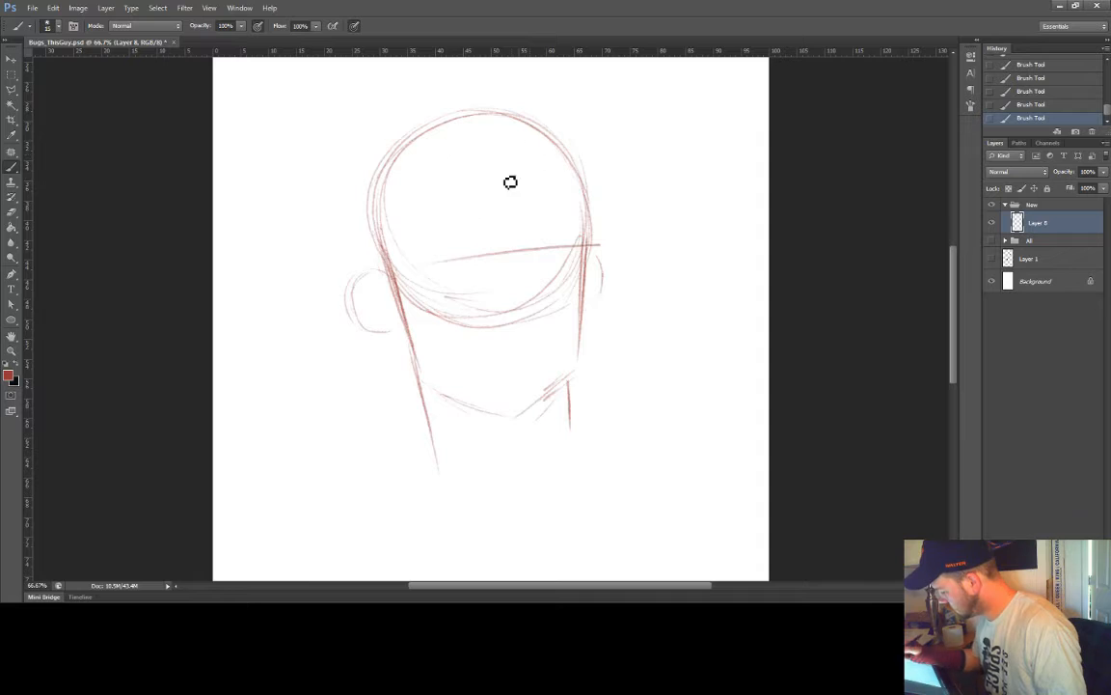
pyautogui.moveTo(509, 182); pyautogui.dragTo(509, 405)
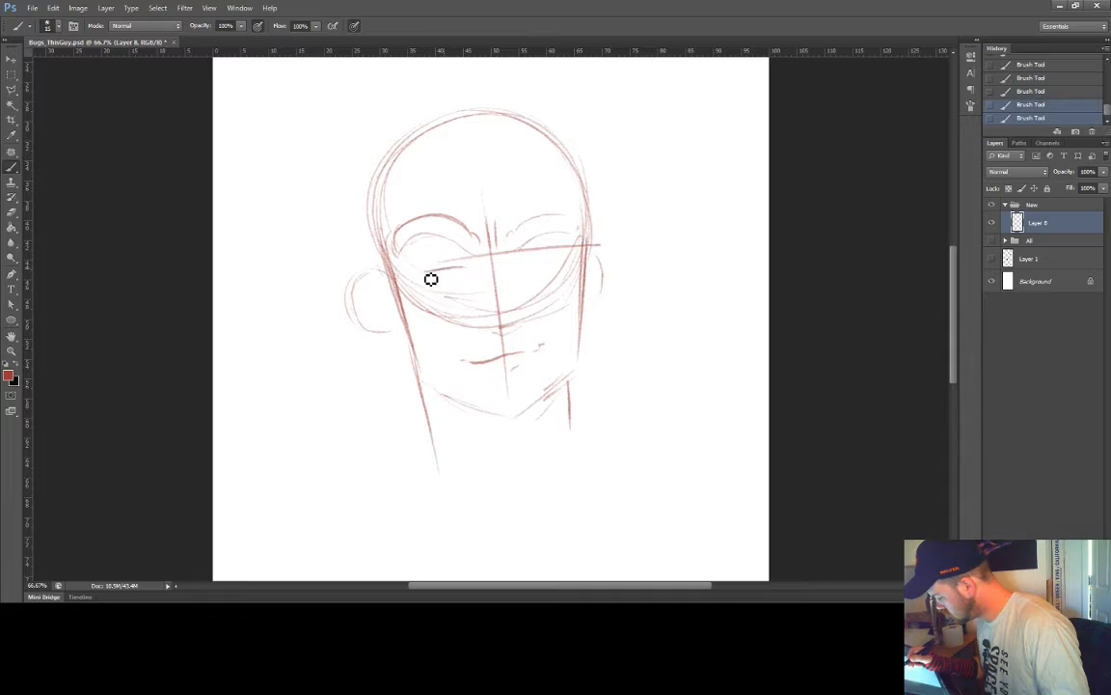
# Step: Sketch both eye shapes on the horizontal guide and detail them
pyautogui.moveTo(432, 278); pyautogui.dragTo(552, 262)
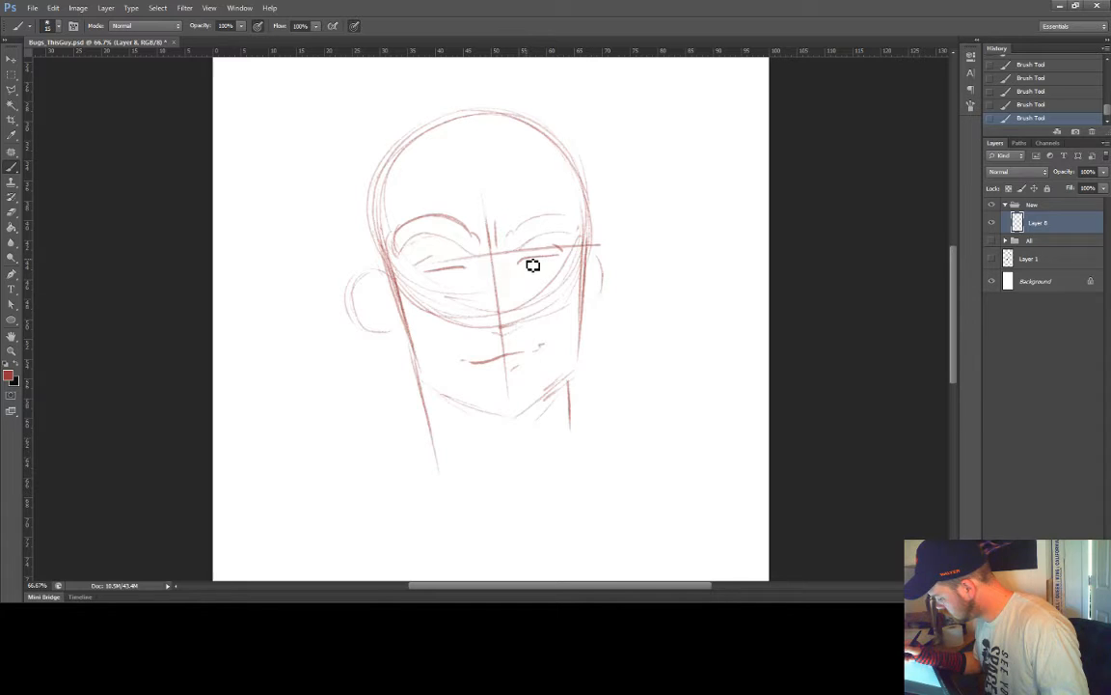
pyautogui.moveTo(532, 266); pyautogui.dragTo(456, 278)
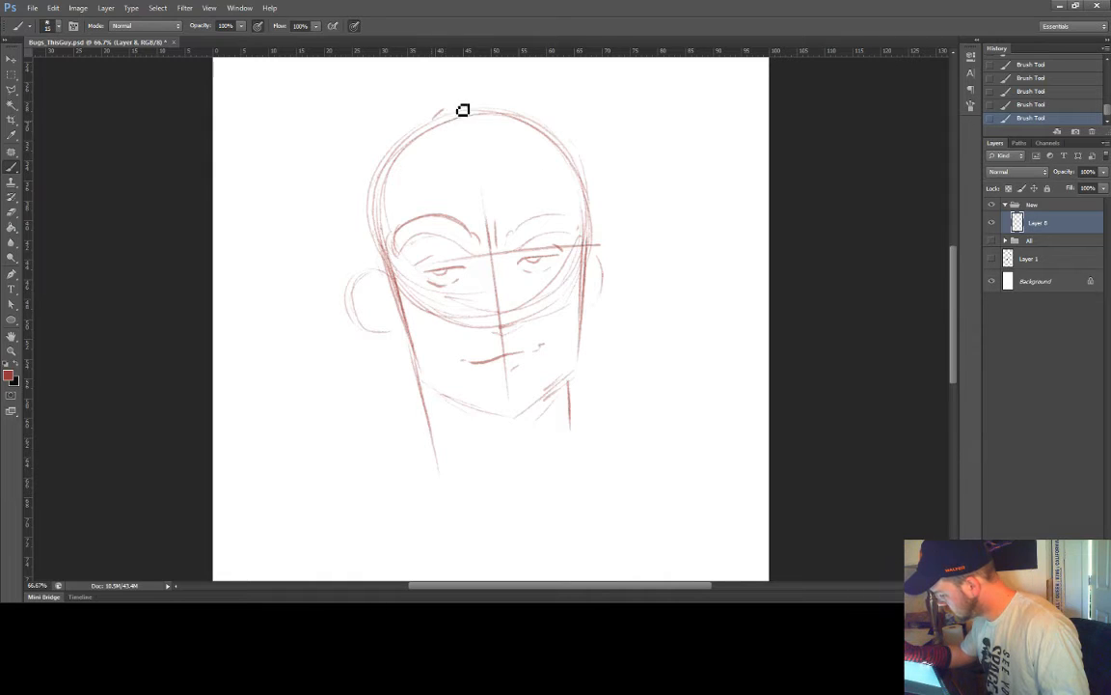
# Step: Add loose hair strokes atop the head and reshape the right ear and head outline
pyautogui.moveTo(463, 110); pyautogui.dragTo(405, 127)
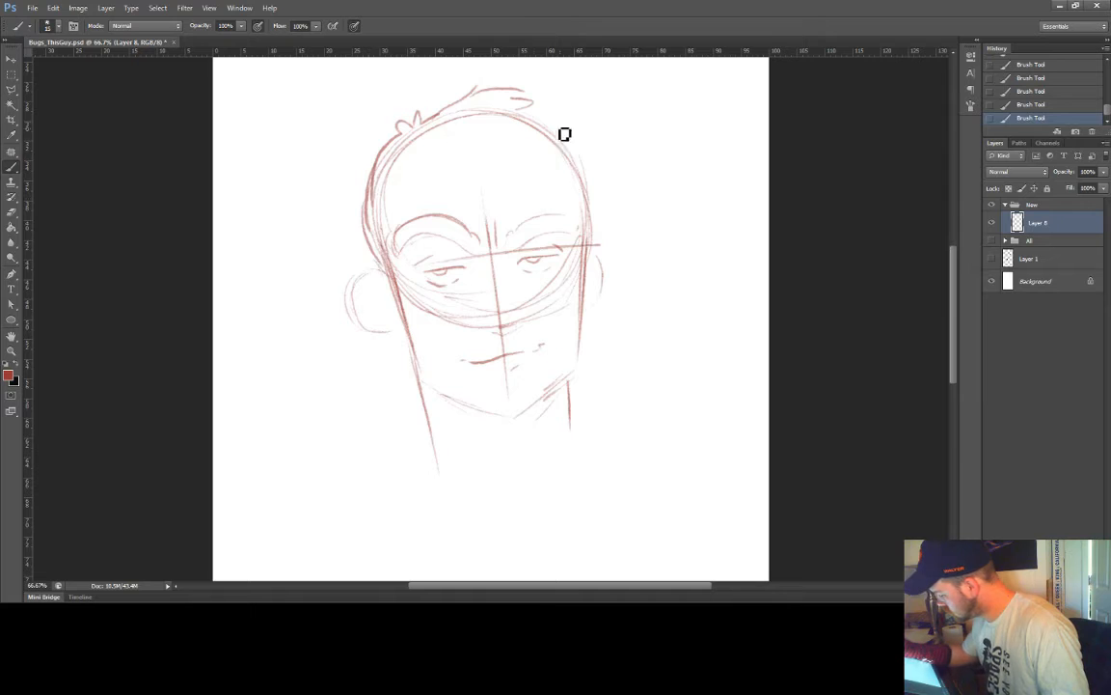
pyautogui.moveTo(564, 133); pyautogui.dragTo(586, 276)
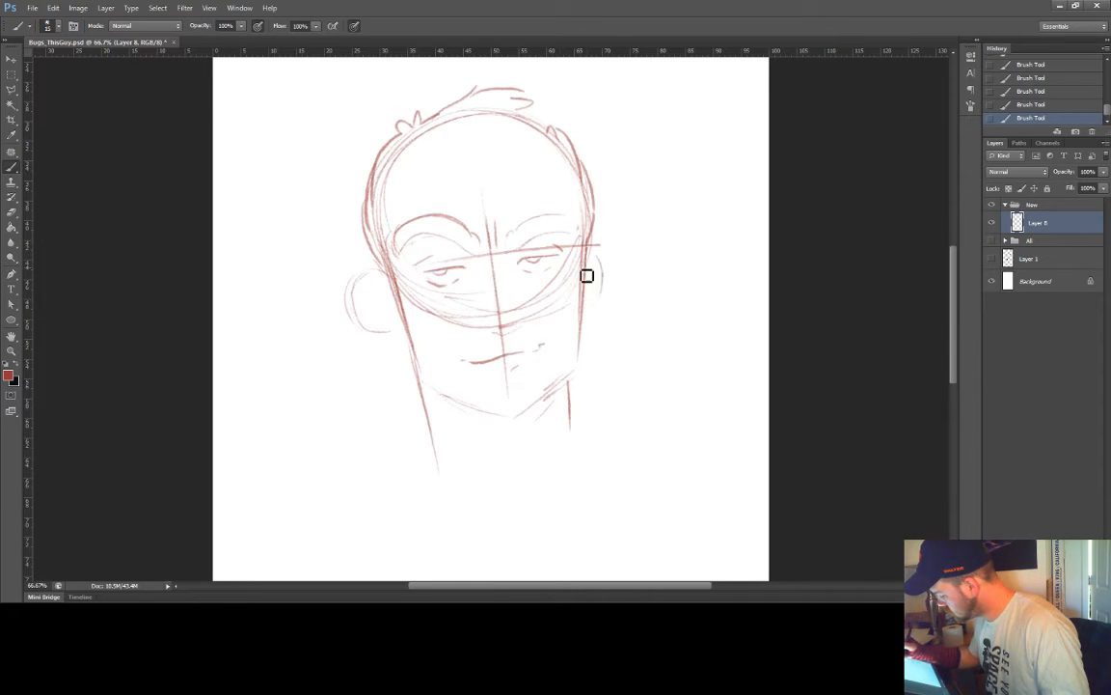
pyautogui.moveTo(587, 276); pyautogui.dragTo(573, 355)
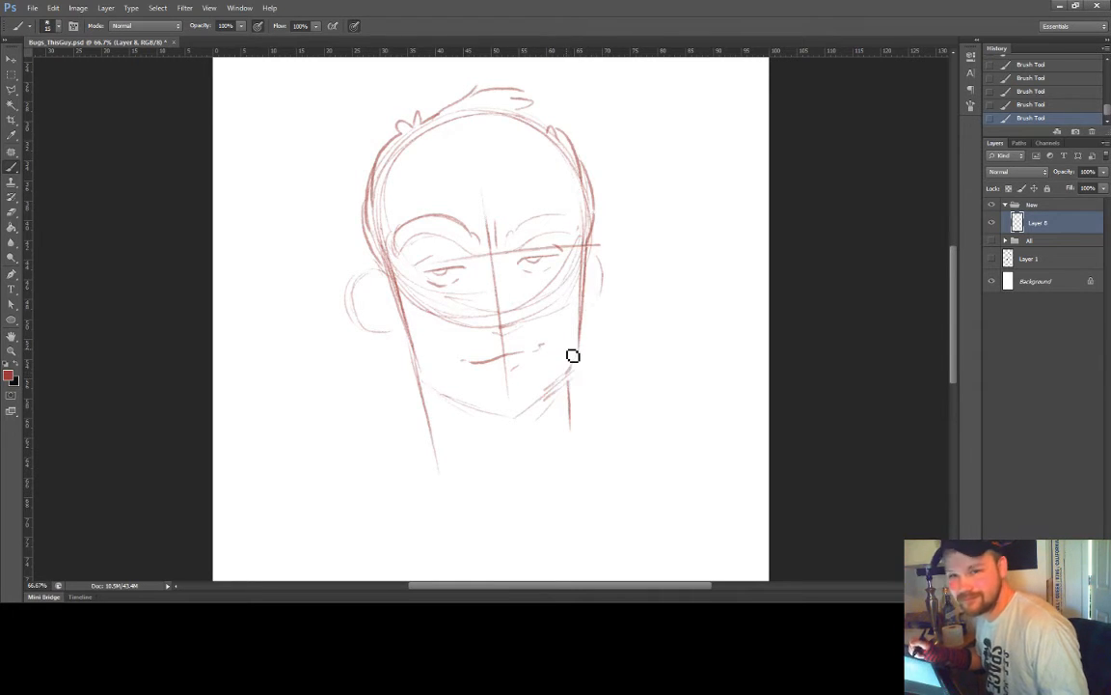
pyautogui.moveTo(556, 360)
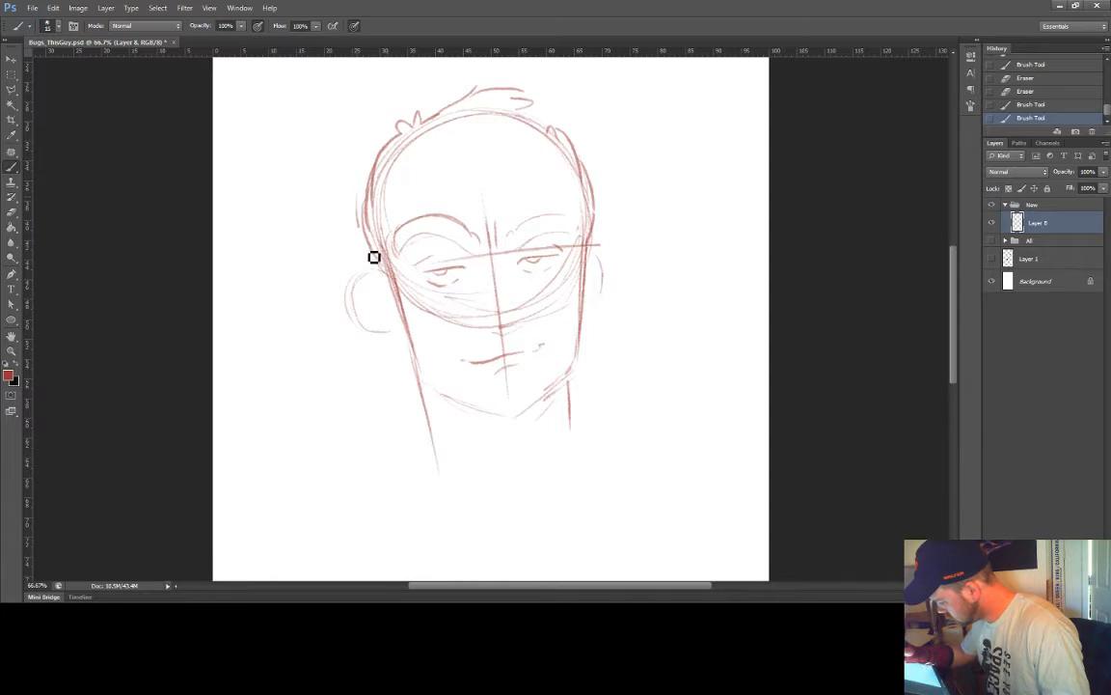
# Step: Brush in the neck and shirt collar, then start stubble shading around the chin
pyautogui.moveTo(374, 256); pyautogui.dragTo(362, 305)
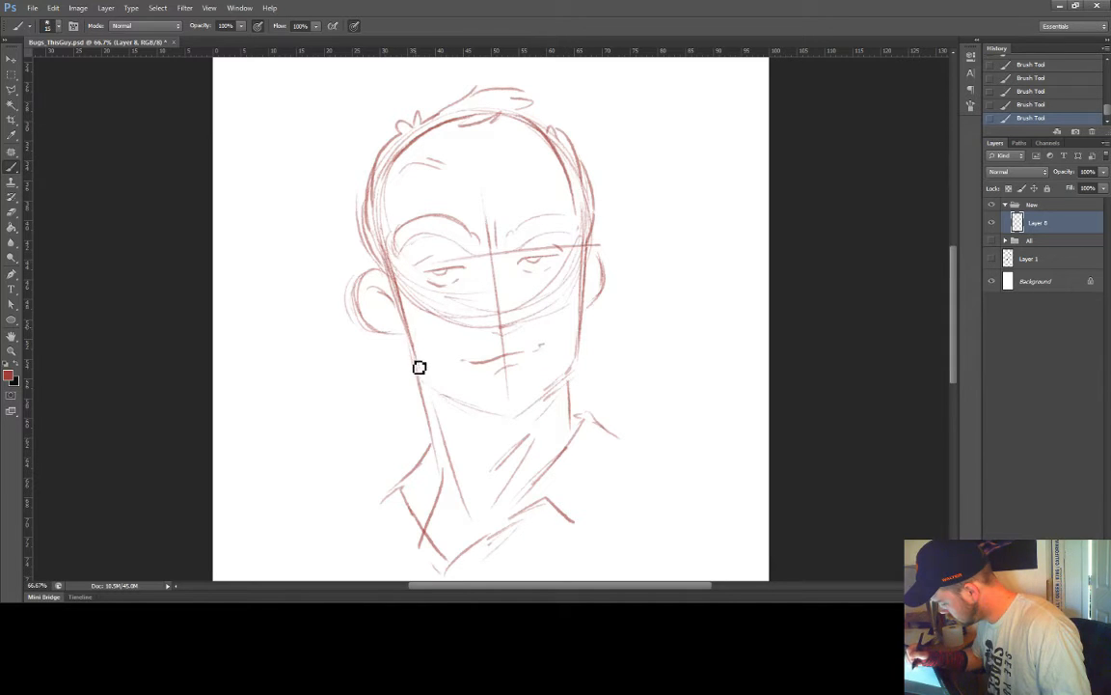
pyautogui.moveTo(421, 376); pyautogui.dragTo(533, 409)
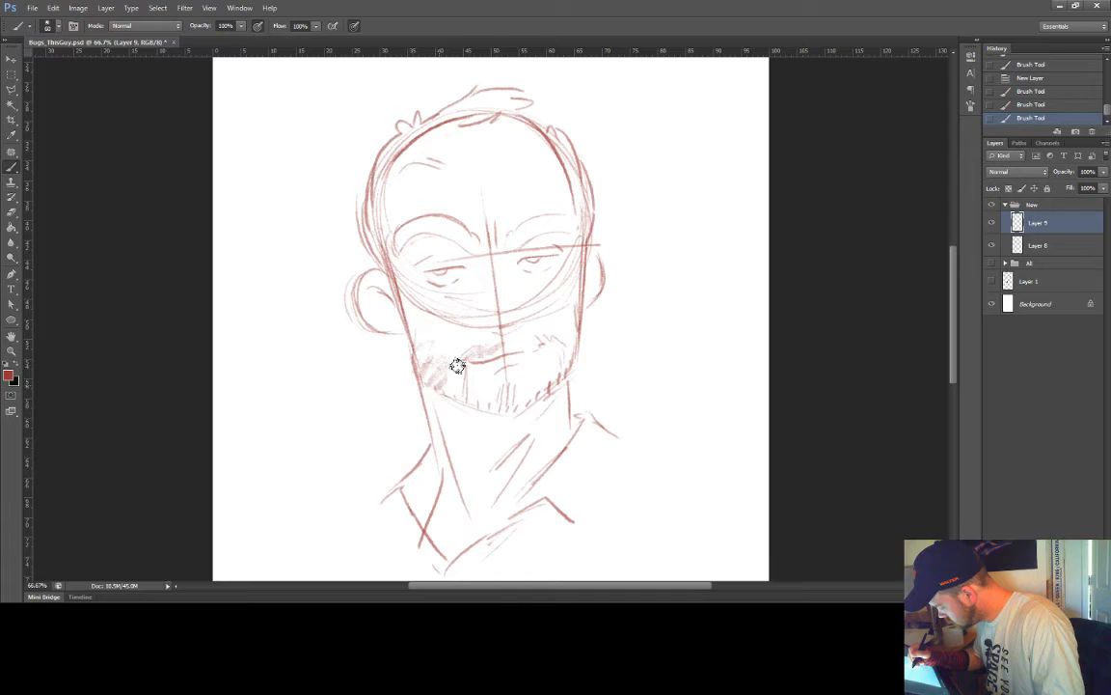
# Step: Extend and thicken the beard shading along both jawlines
pyautogui.moveTo(459, 367); pyautogui.dragTo(556, 384)
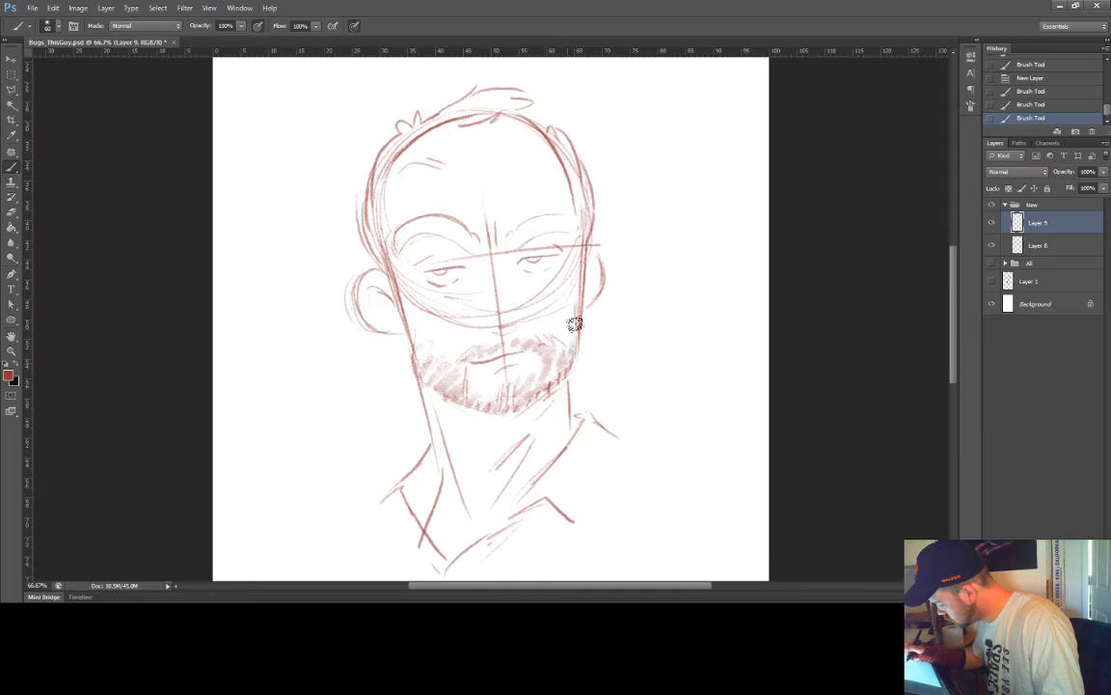
pyautogui.moveTo(575, 324); pyautogui.dragTo(434, 343)
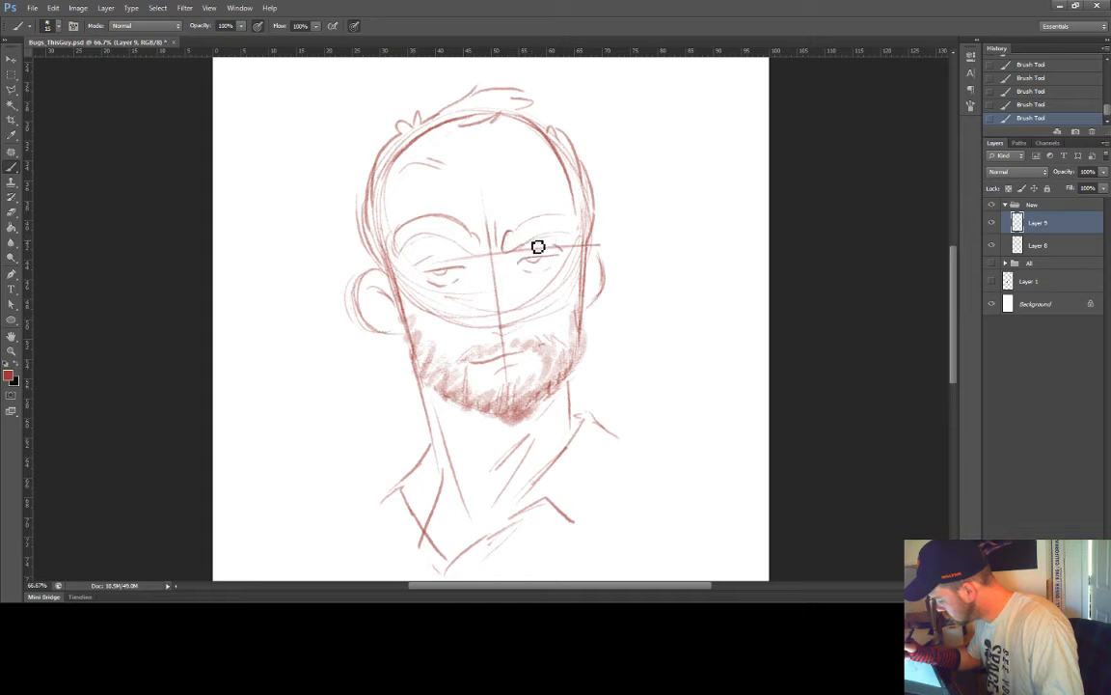
# Step: Refine the lids and pupils of the right and left eyes
pyautogui.moveTo(538, 247); pyautogui.dragTo(480, 264)
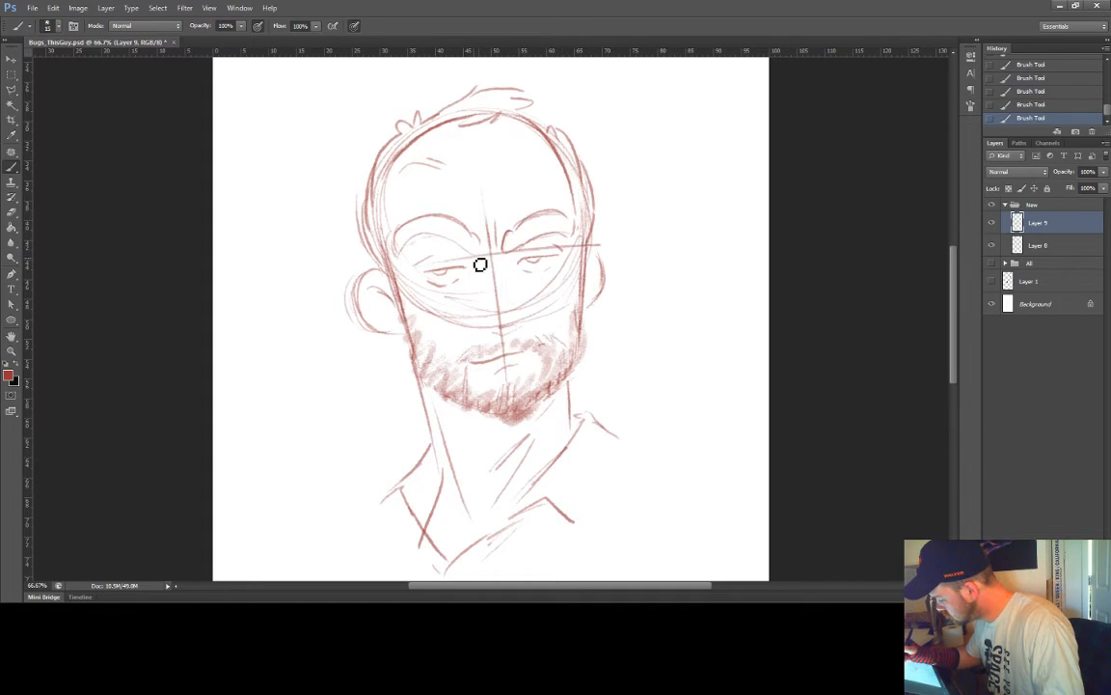
pyautogui.moveTo(479, 264); pyautogui.dragTo(394, 235)
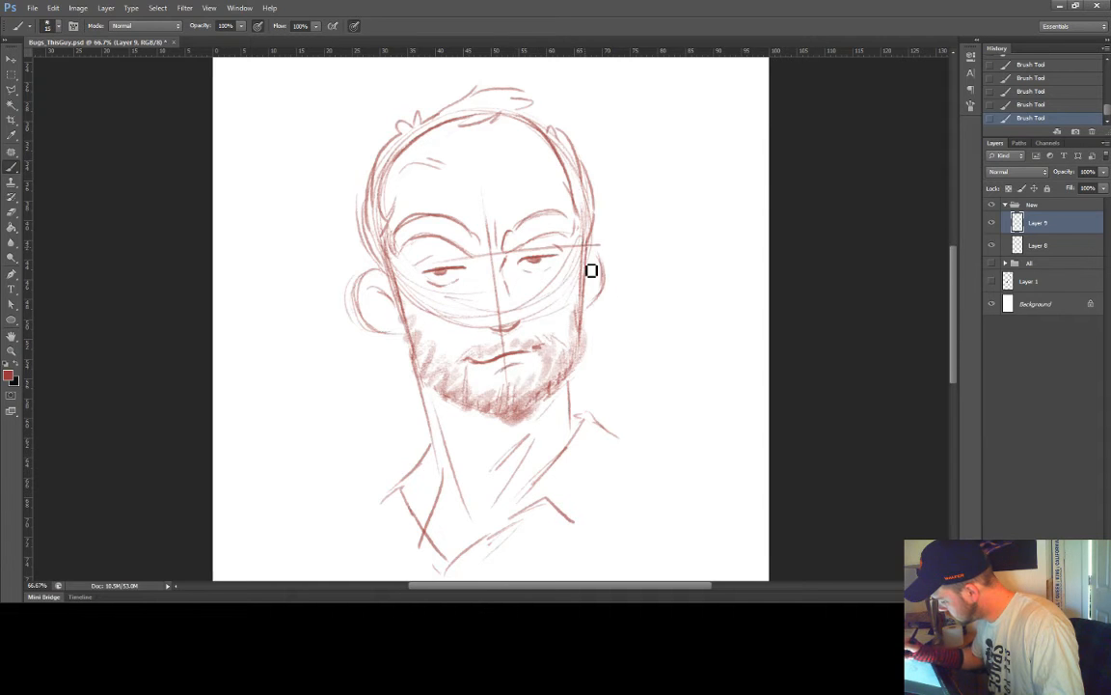
# Step: Touch up the right ear and darken the lower edge of the beard
pyautogui.moveTo(590, 270); pyautogui.dragTo(429, 397)
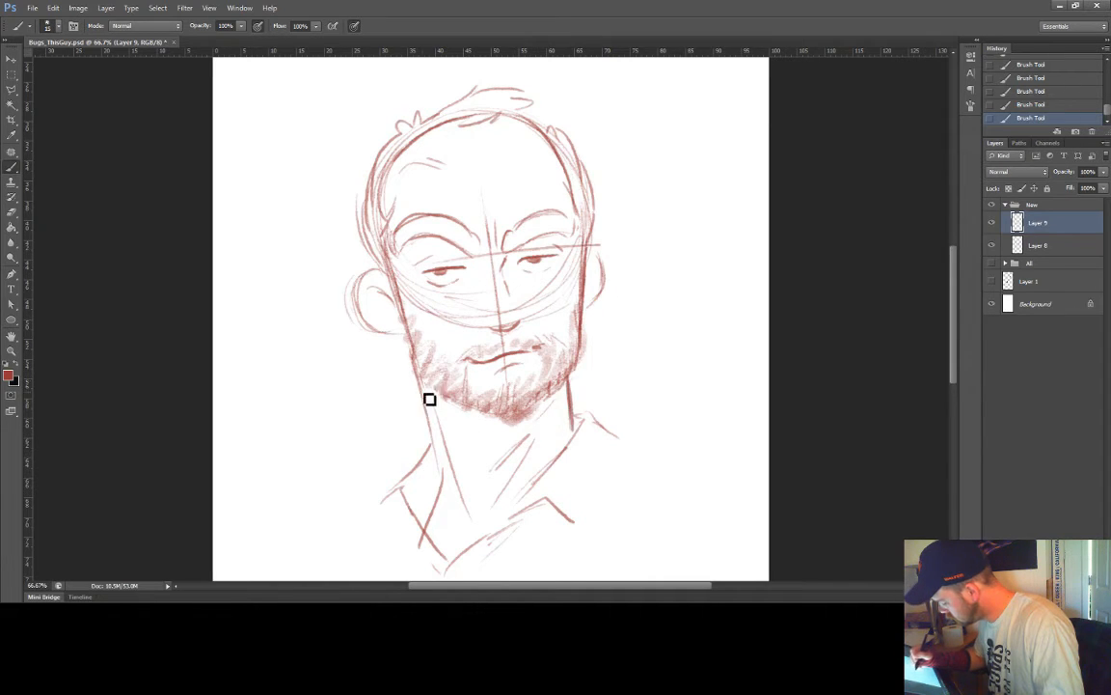
pyautogui.moveTo(428, 397); pyautogui.dragTo(455, 421)
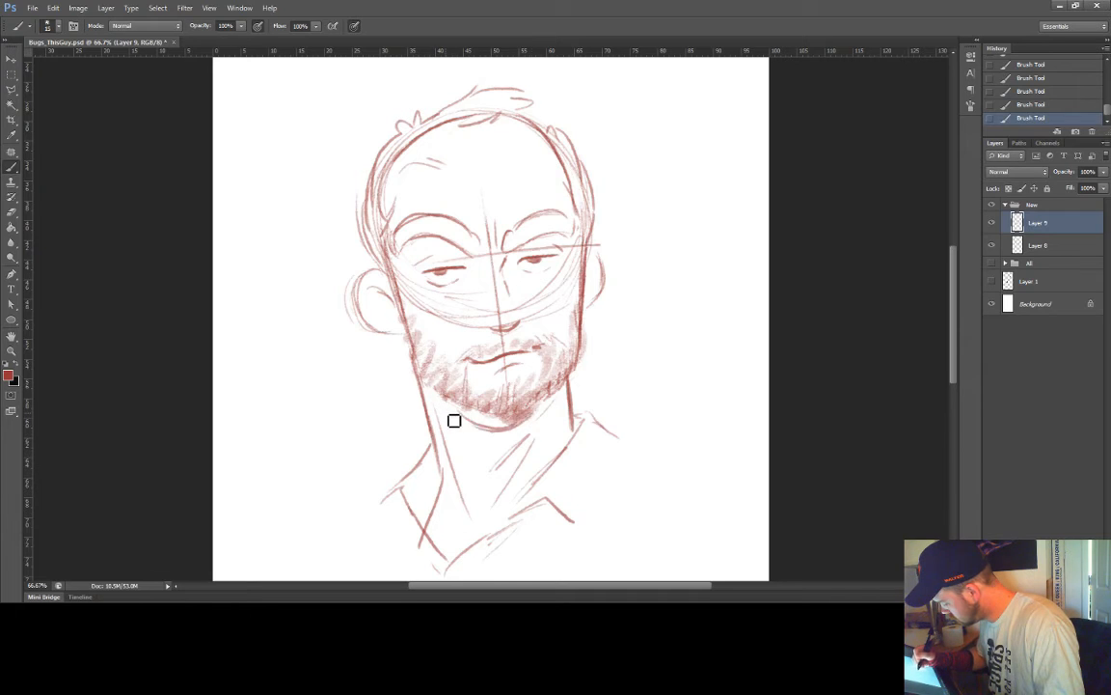